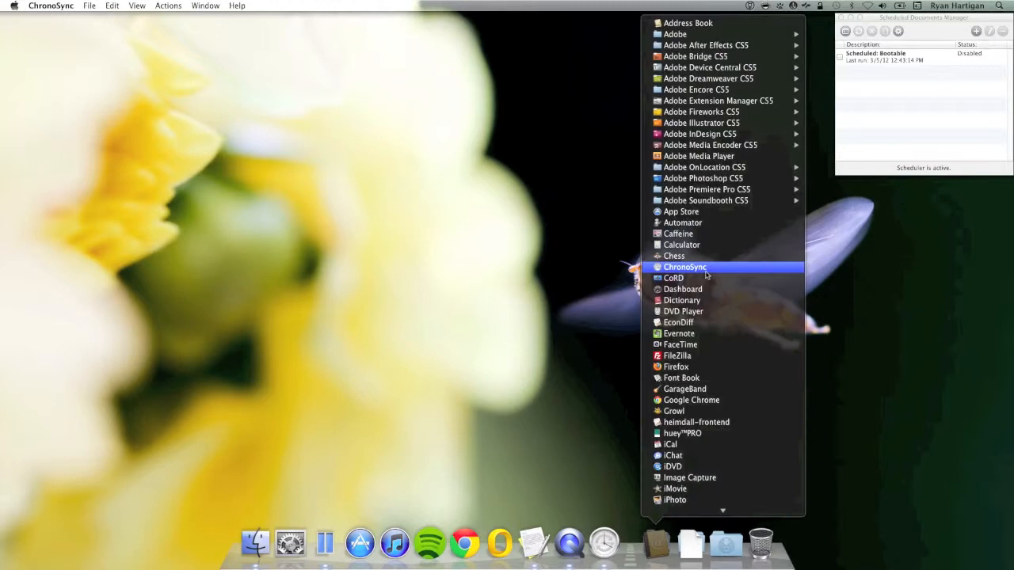
Launch ChronoSync from the Dock's Applications stack, opening an untitled sync document.
{"action": "left_click", "coordinate": [684, 267]}
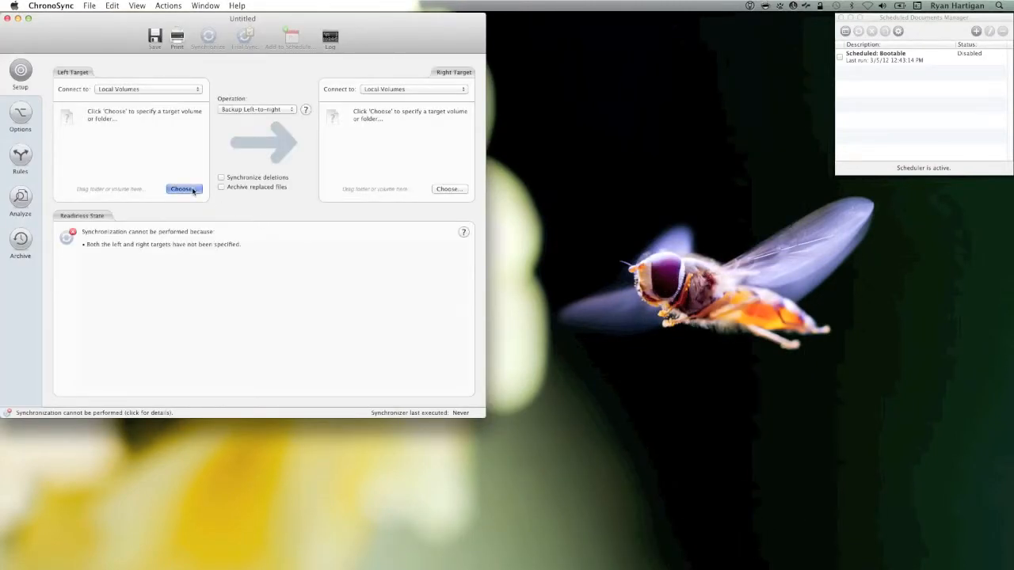
Choose the Desktop's Exported Mail folder as the left target.
{"action": "left_click", "coordinate": [183, 189]}
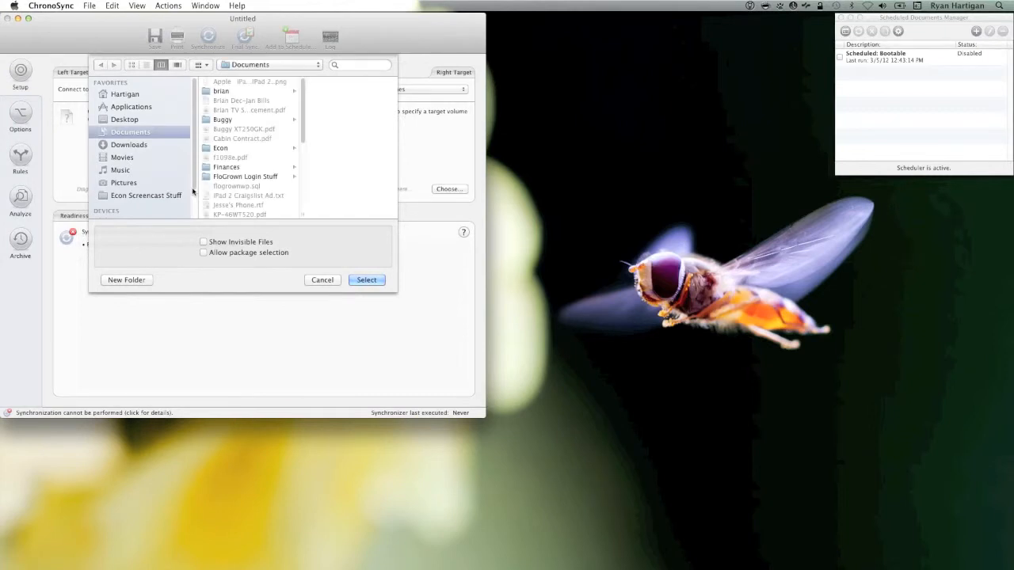
{"action": "left_click", "coordinate": [124, 119]}
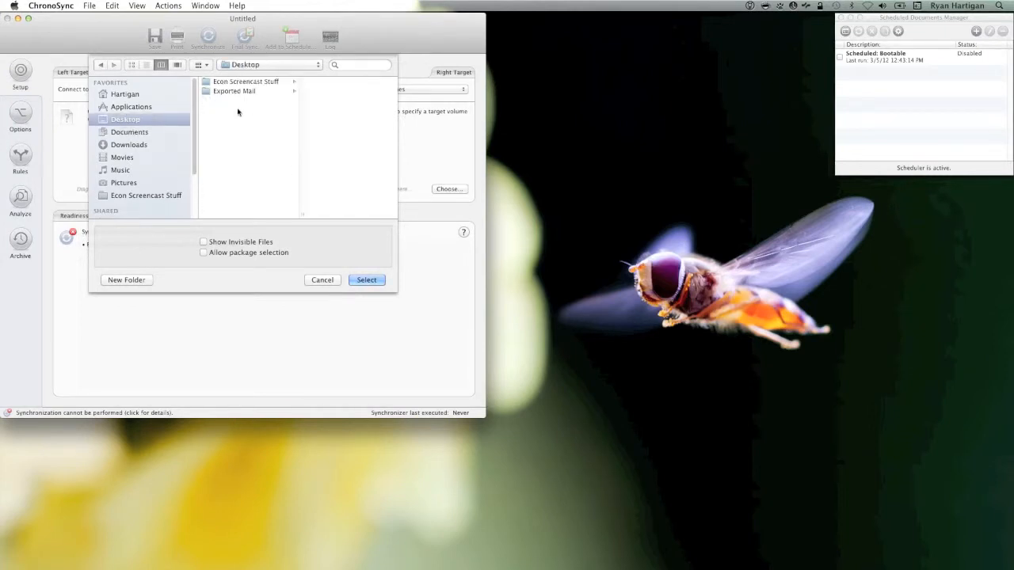
{"action": "left_click", "coordinate": [234, 91]}
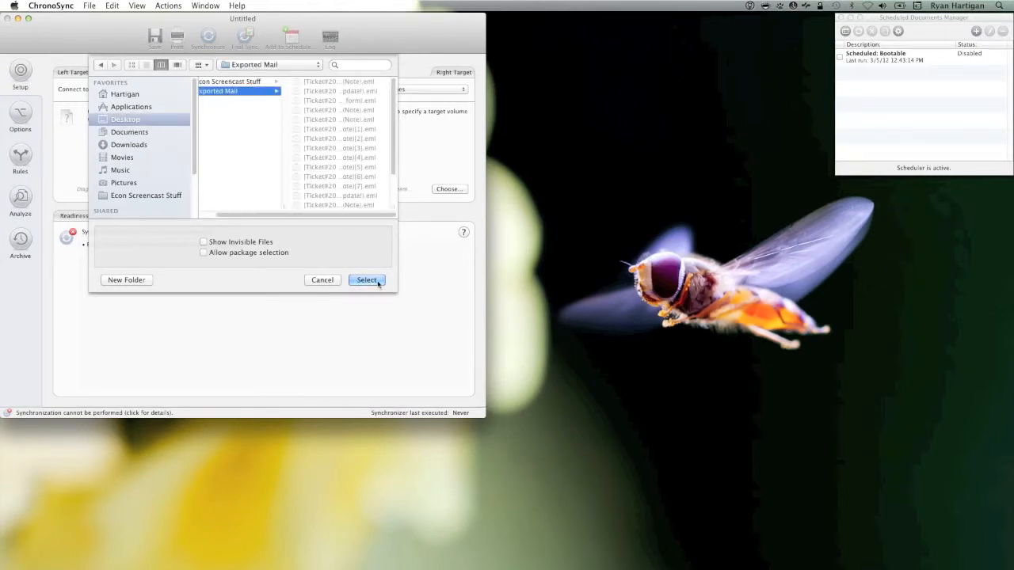
{"action": "left_click", "coordinate": [366, 280]}
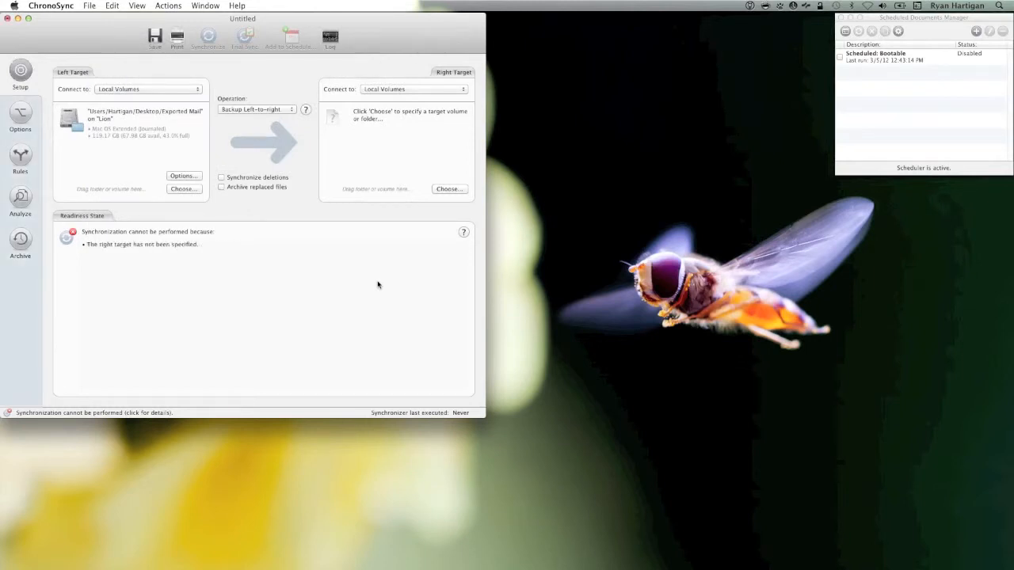
{"action": "mouse_move", "coordinate": [200, 97]}
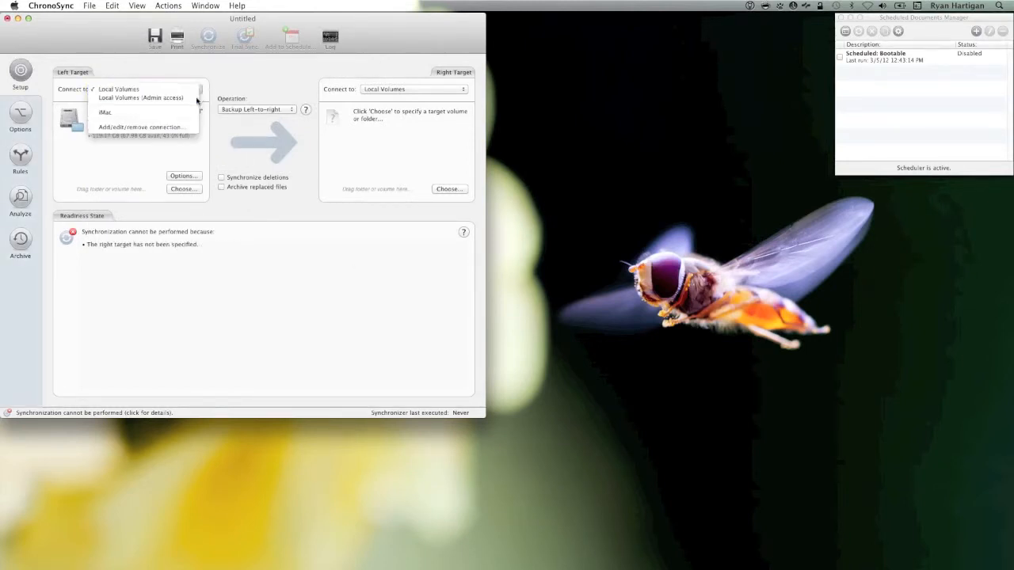
Switch the left connection to Local Volumes (Admin access) and authorize it with the password.
{"action": "left_click", "coordinate": [141, 97]}
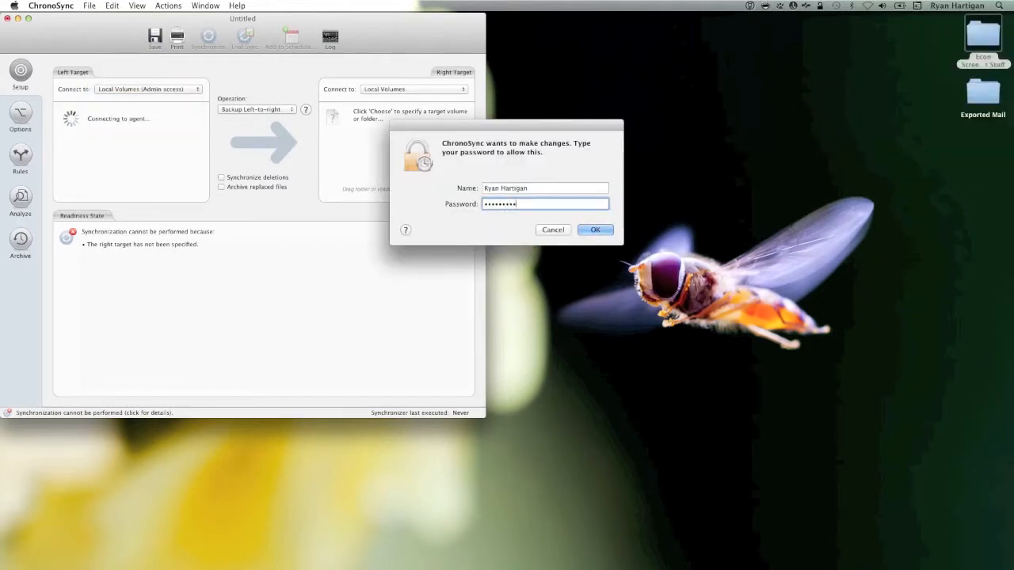
{"action": "left_click", "coordinate": [595, 229]}
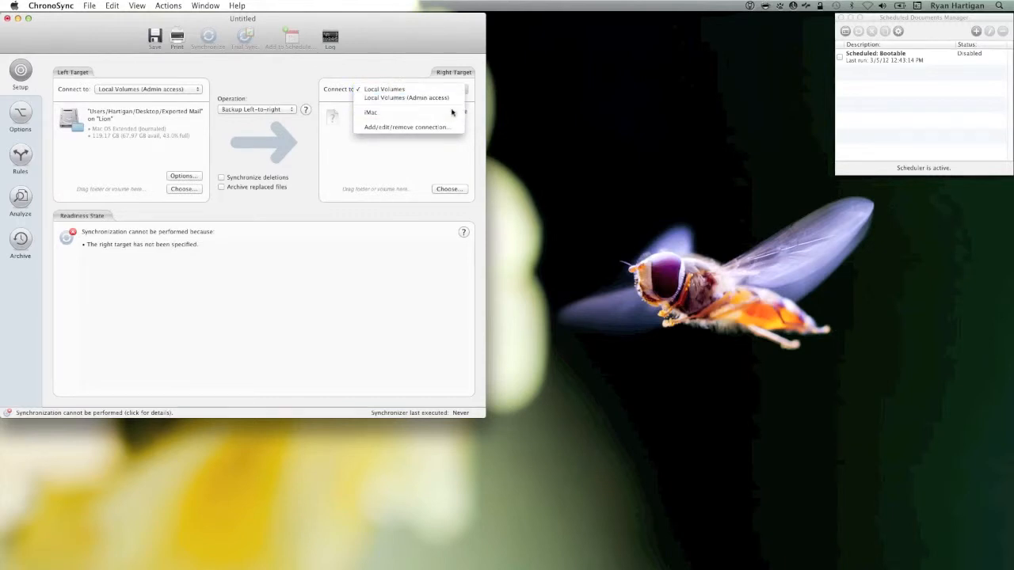
Connect the right target to the iMac and select Users > home > Desktop > Mail.
{"action": "left_click", "coordinate": [370, 111]}
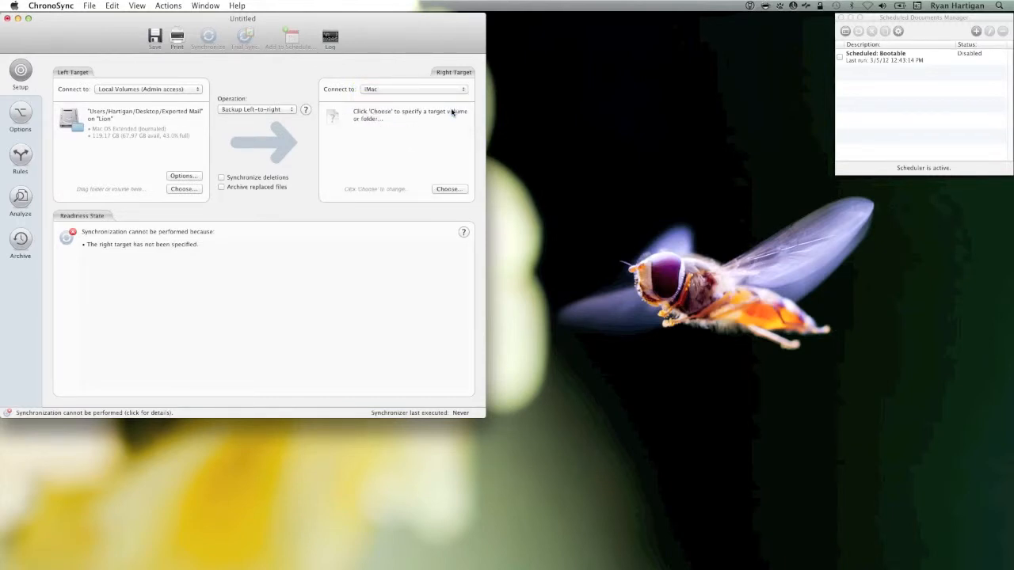
{"action": "left_click", "coordinate": [449, 189]}
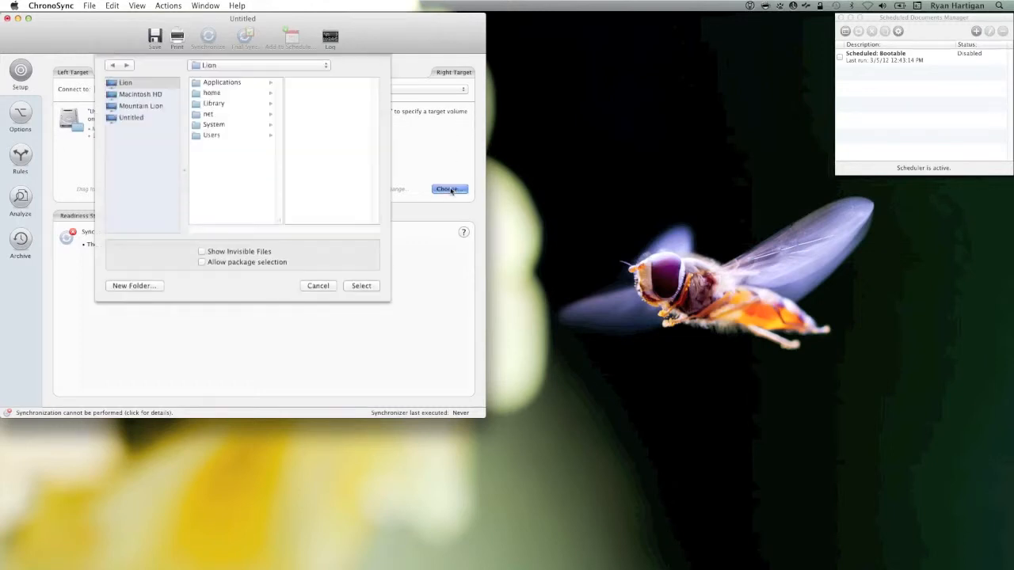
{"action": "left_click", "coordinate": [211, 135]}
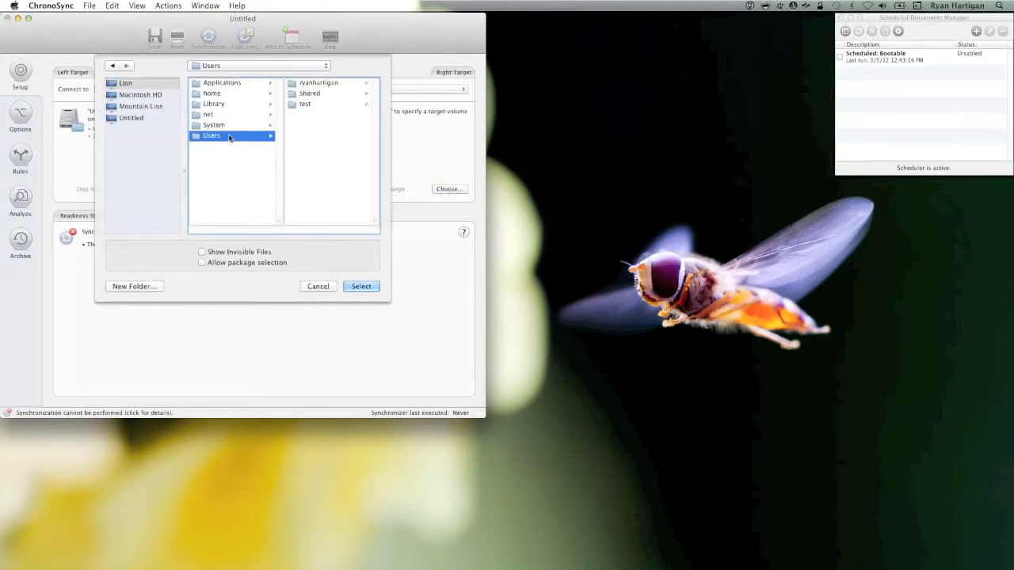
{"action": "left_click", "coordinate": [319, 83]}
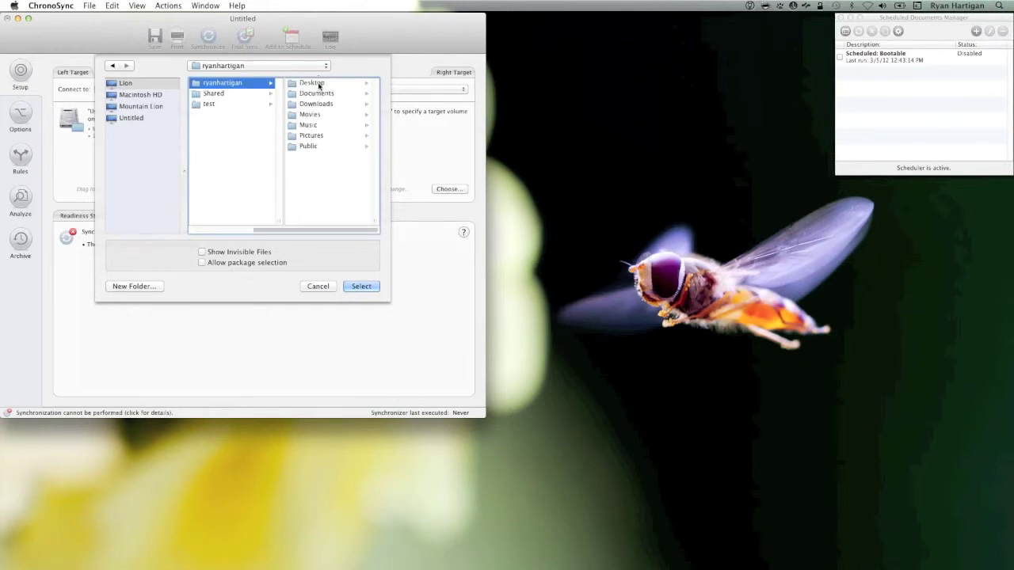
{"action": "left_click", "coordinate": [311, 83]}
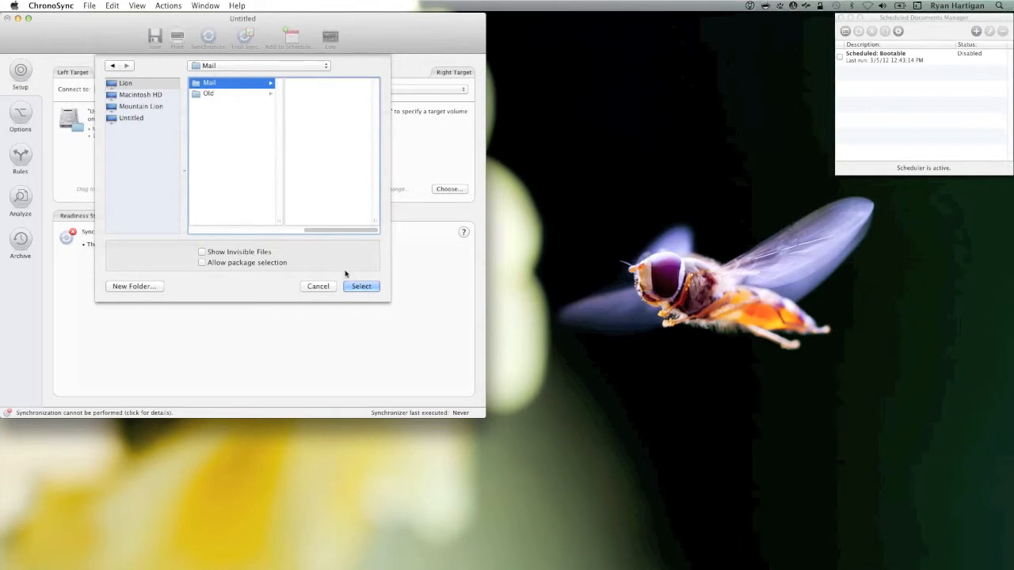
{"action": "left_click", "coordinate": [361, 286]}
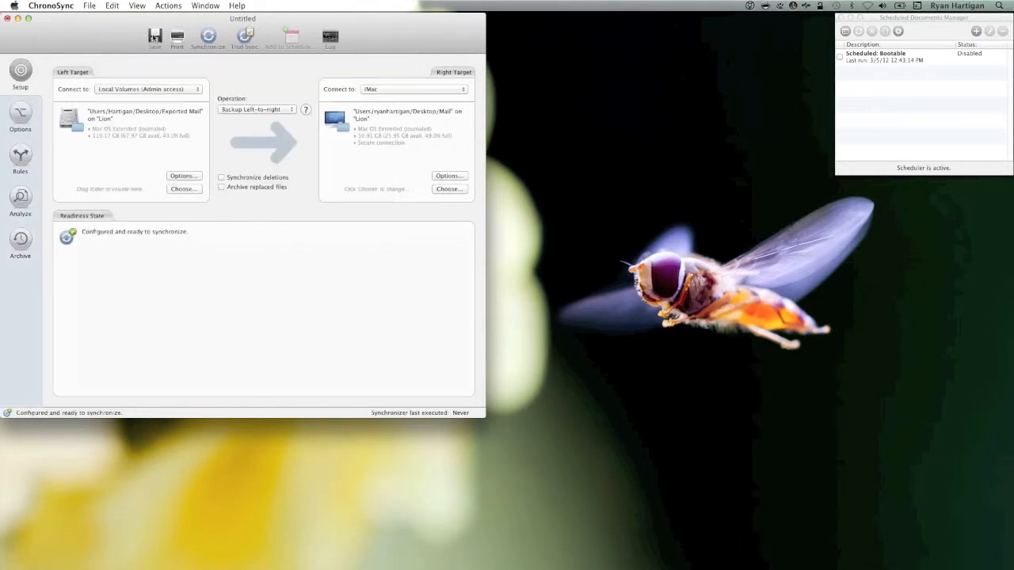
Save the synchronizer document via File > Save under the name 'Mail'.
{"action": "left_click", "coordinate": [90, 5]}
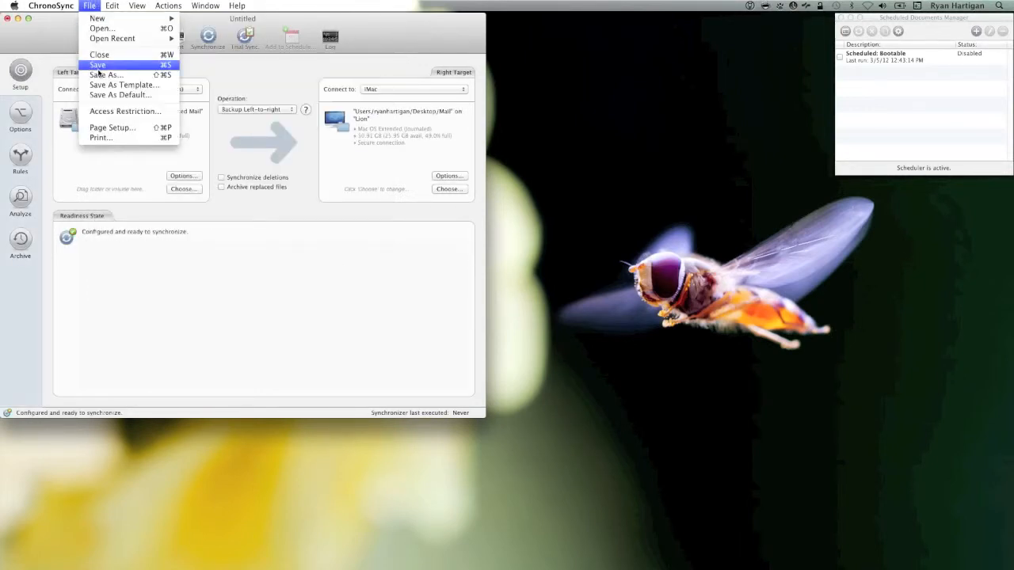
{"action": "left_click", "coordinate": [98, 65]}
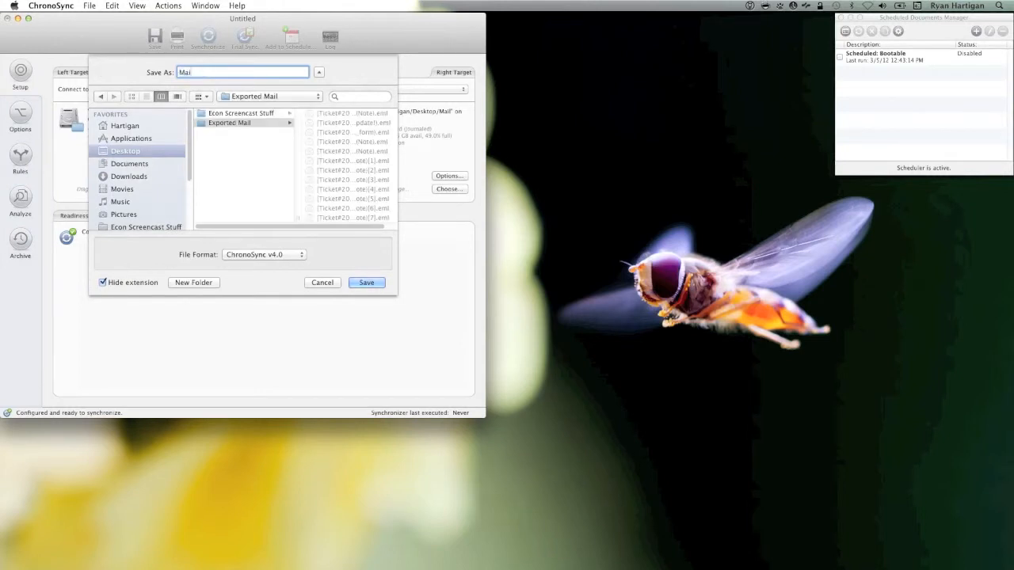
{"action": "left_click", "coordinate": [366, 282]}
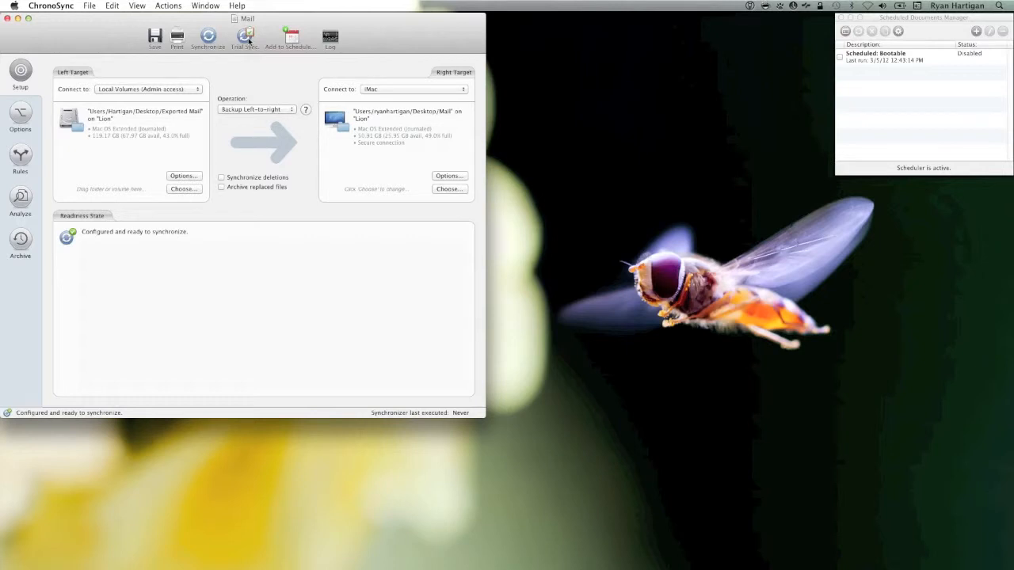
Preview with Trial Sync, then synchronize, copying 20 files to the iMac with no errors.
{"action": "left_click", "coordinate": [244, 37]}
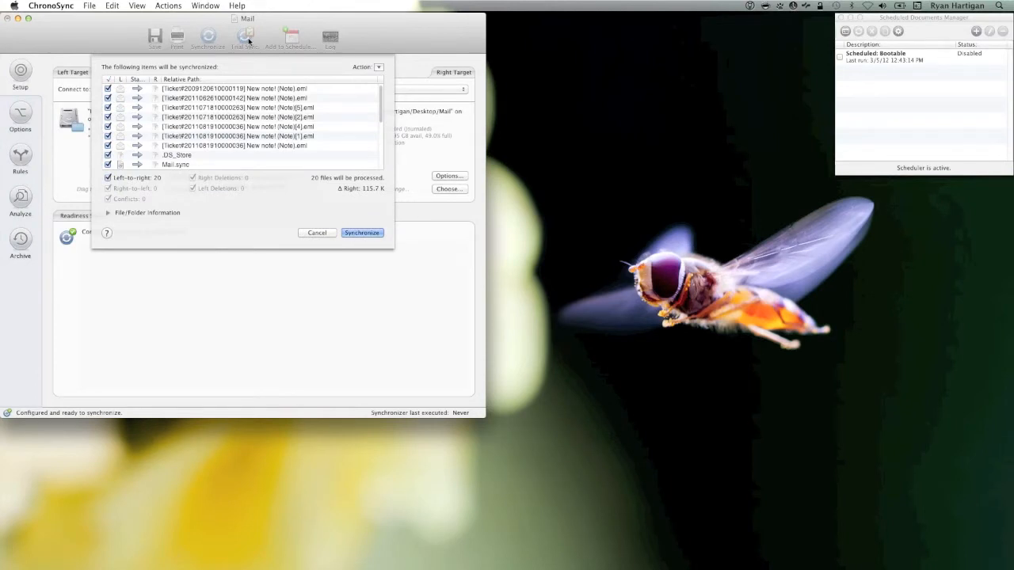
{"action": "mouse_move", "coordinate": [336, 195]}
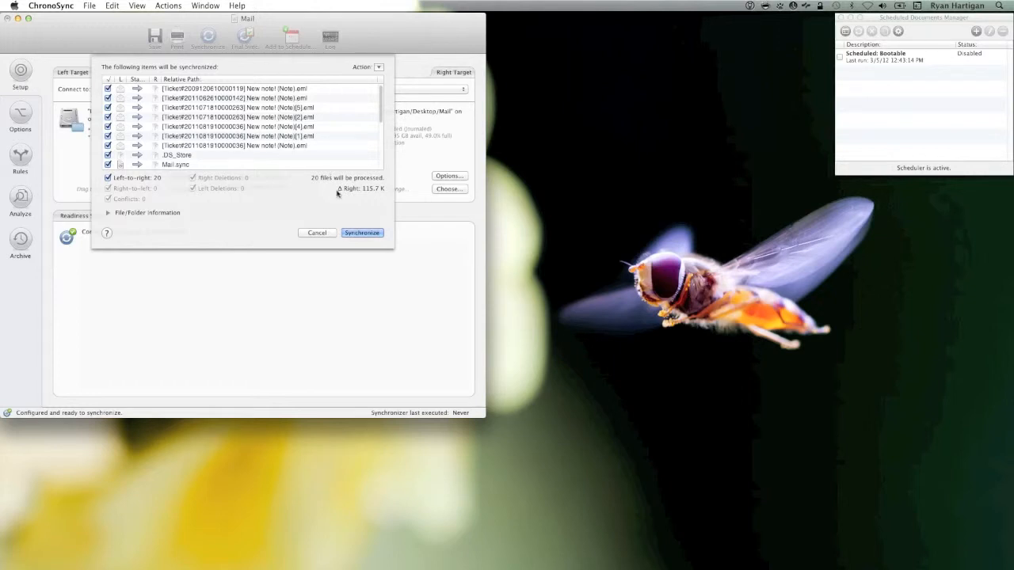
{"action": "left_click", "coordinate": [362, 232]}
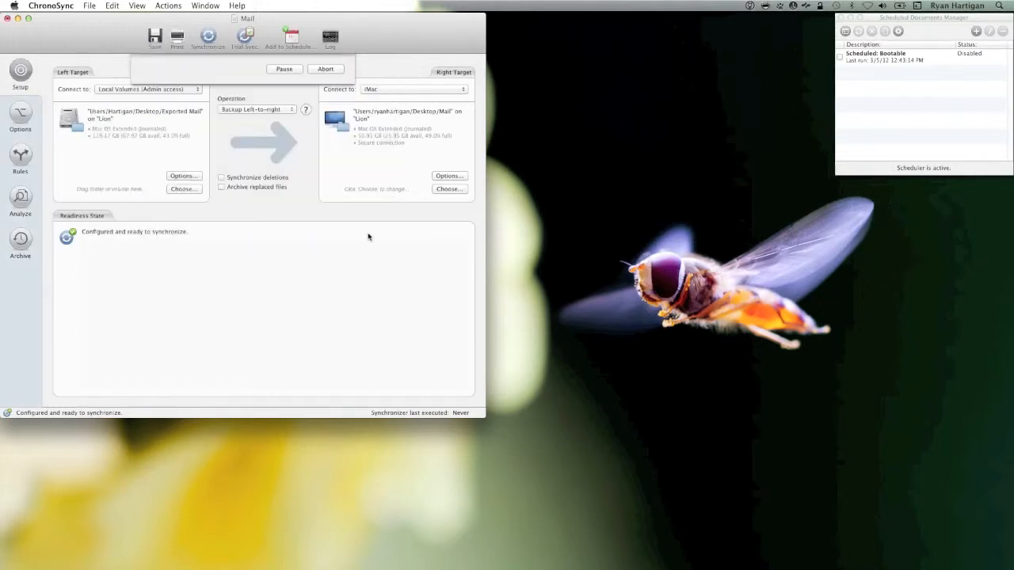
{"action": "left_click", "coordinate": [325, 69]}
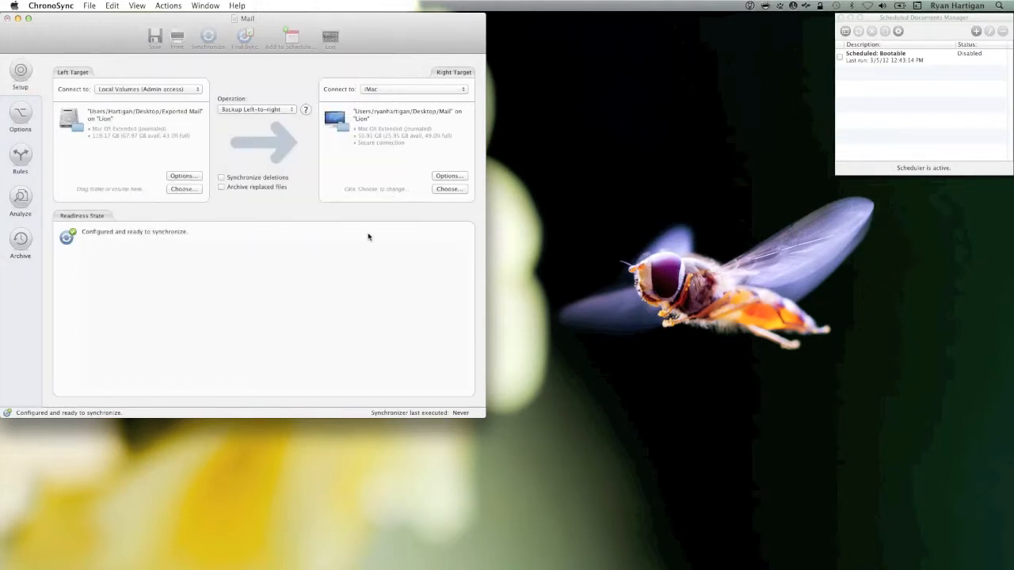
{"action": "left_click", "coordinate": [208, 38]}
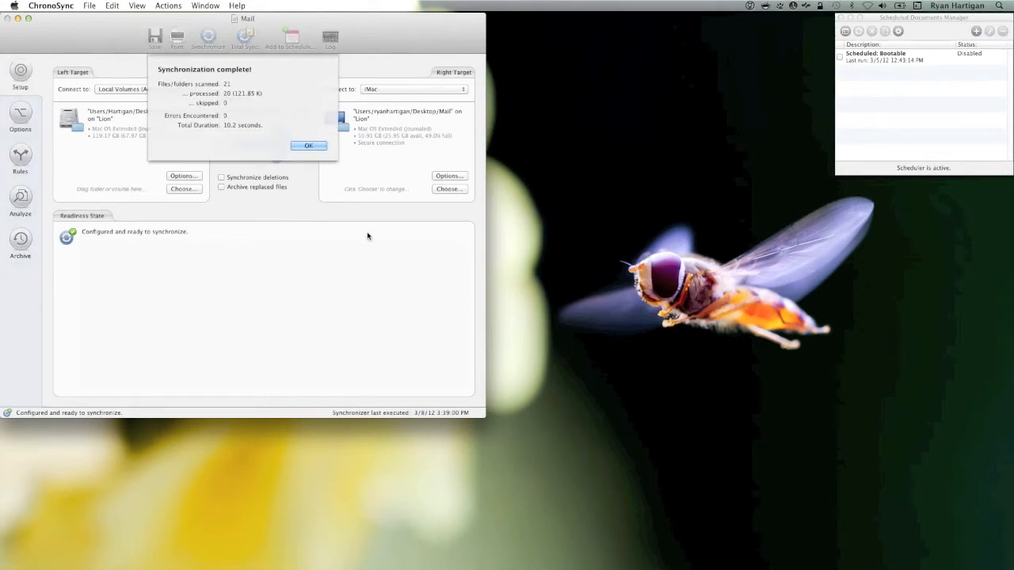
{"action": "mouse_move", "coordinate": [309, 146]}
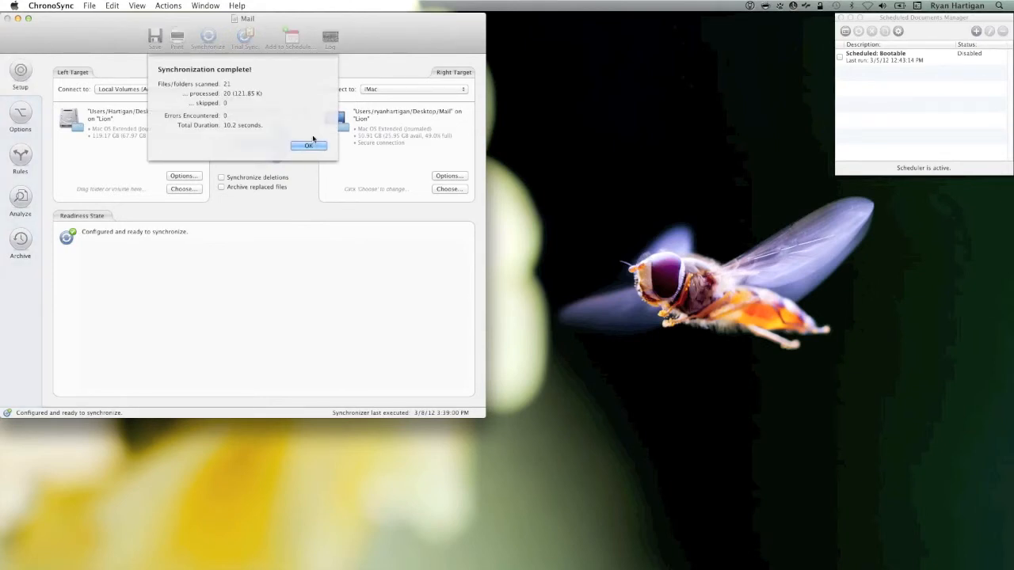